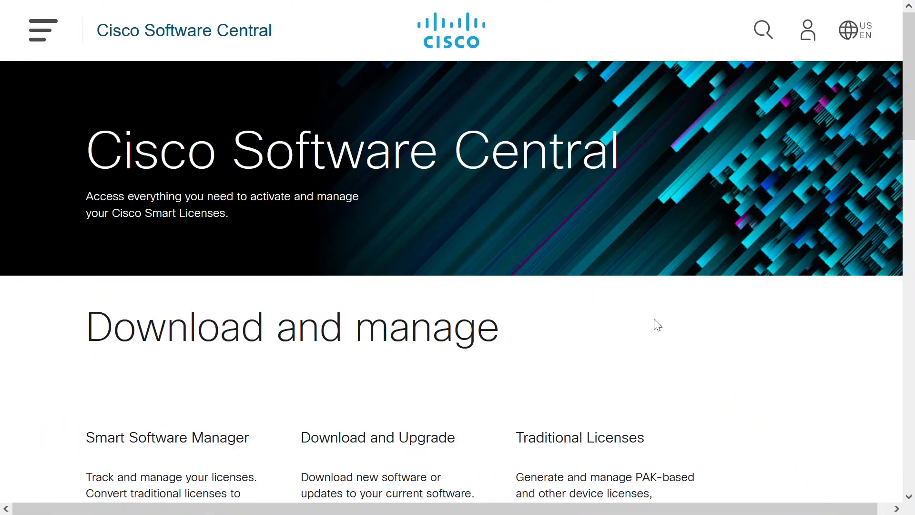
mouse_move(636, 226)
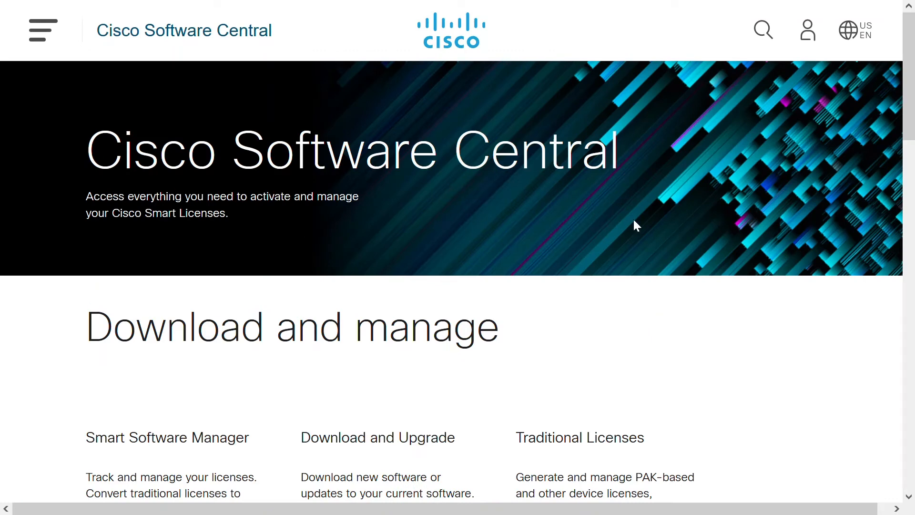
Open the account options from the person icon in the Cisco Software Central header
left_click(808, 31)
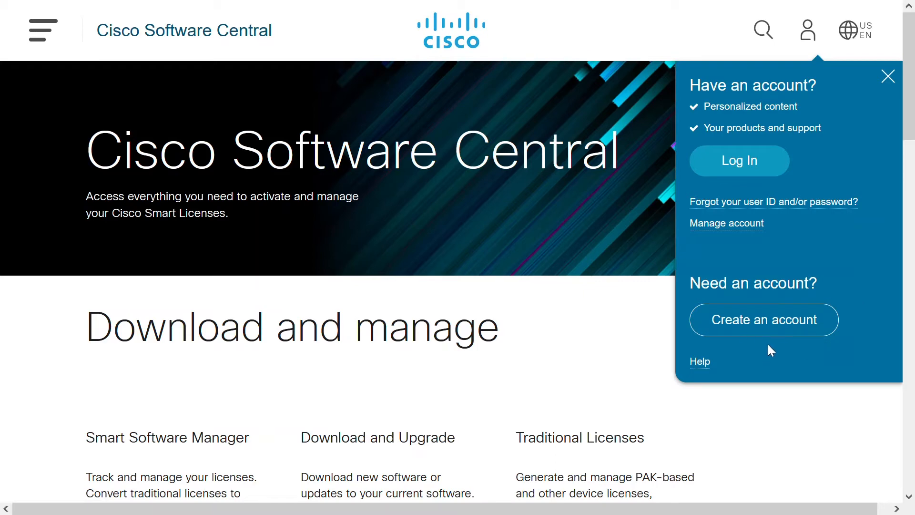
mouse_move(741, 333)
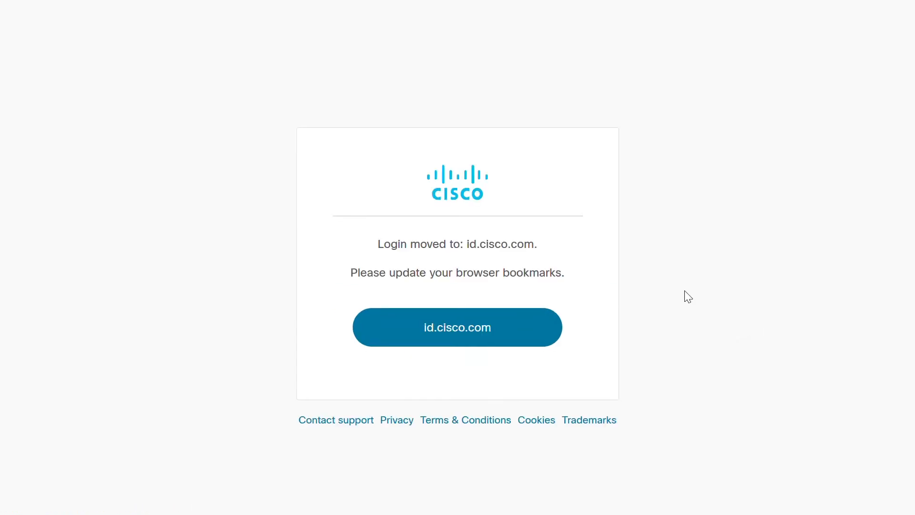
mouse_move(457, 335)
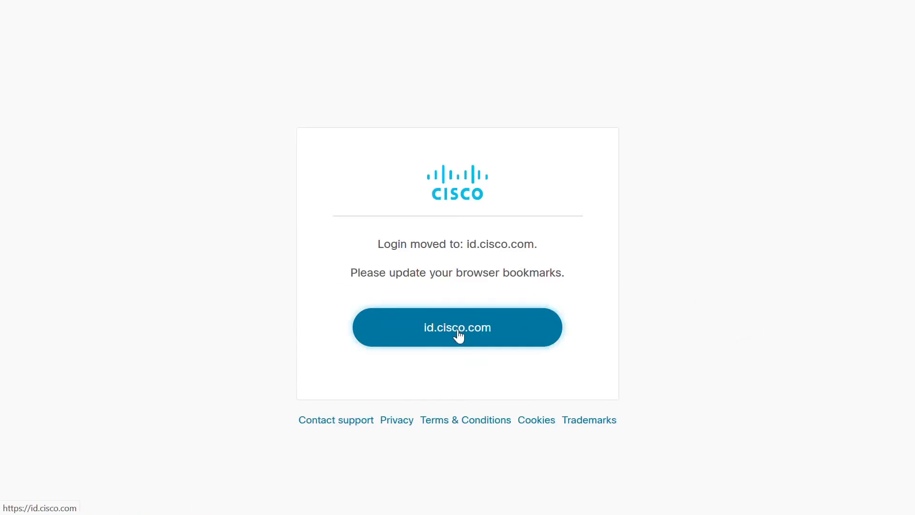
Go to the new id.cisco.com login site and switch to creating a new account
left_click(456, 327)
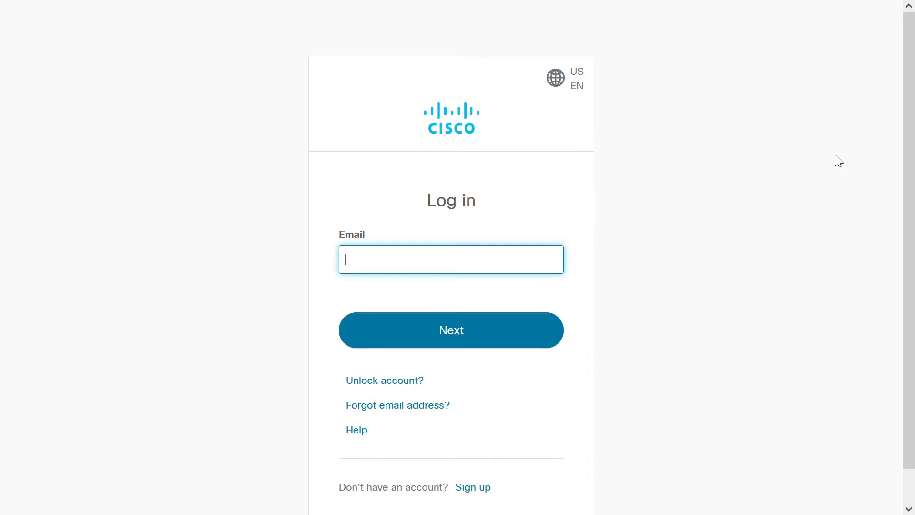
scroll("down", 3)
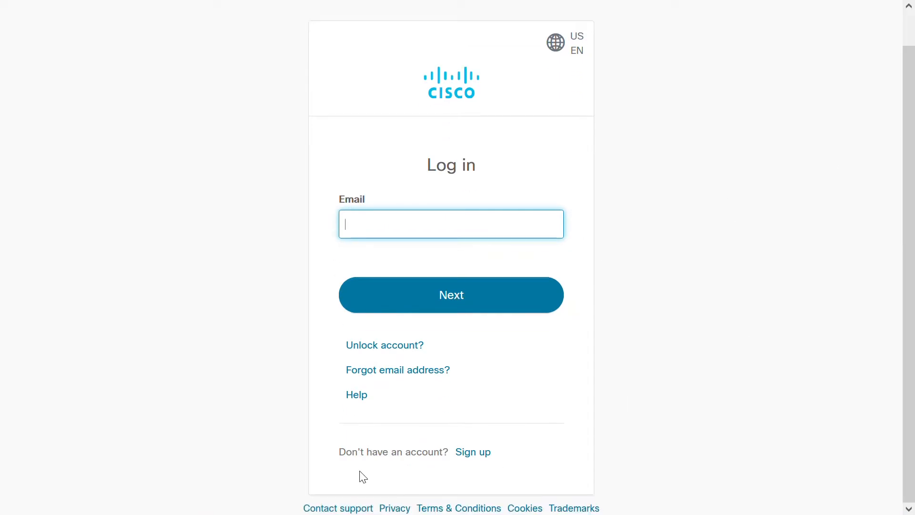
mouse_move(470, 463)
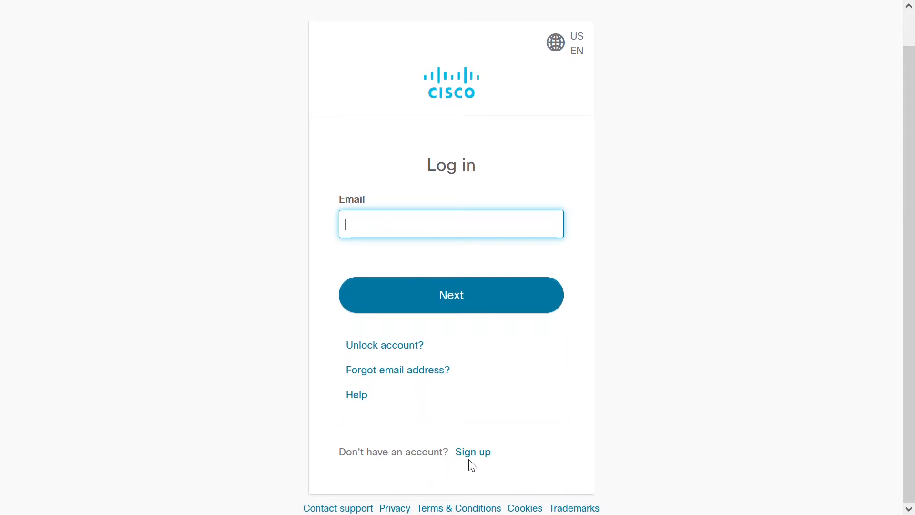
left_click(473, 451)
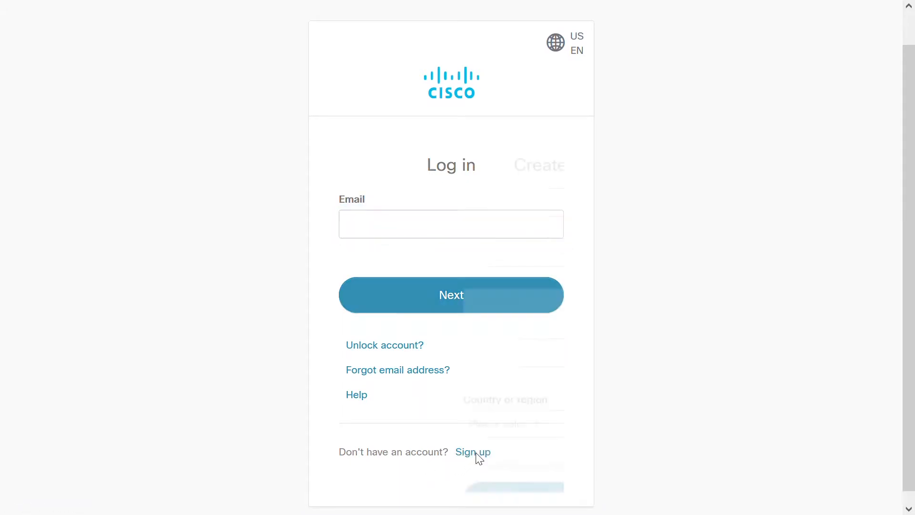
Fill in the sign-up form for Cisco SA, country United States, and register
left_click(472, 451)
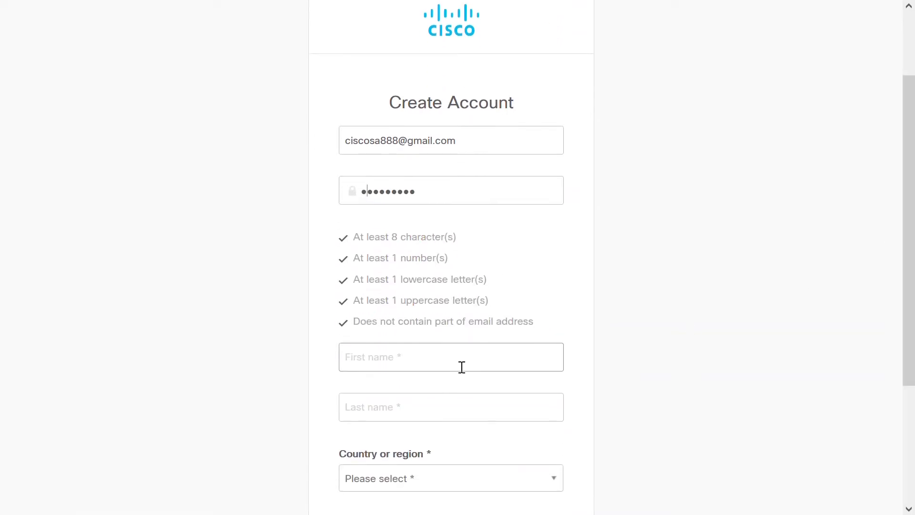
type("SA")
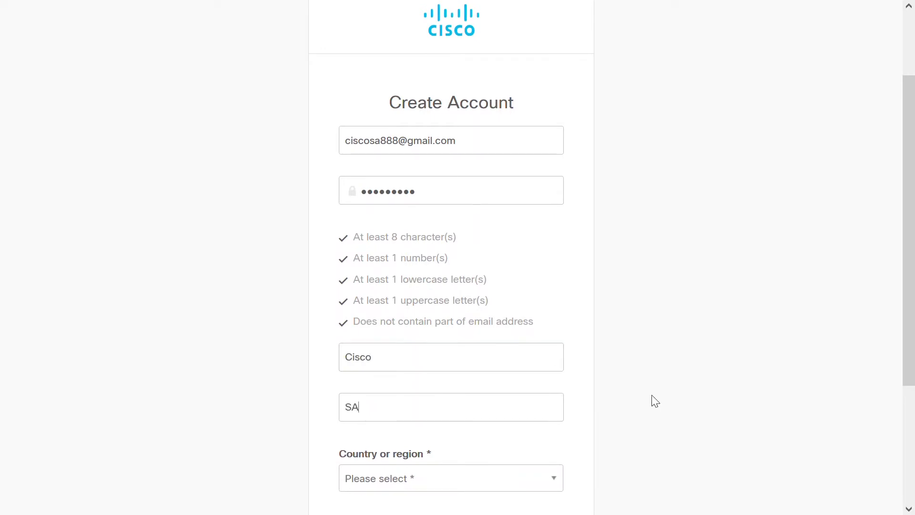
left_click(450, 477)
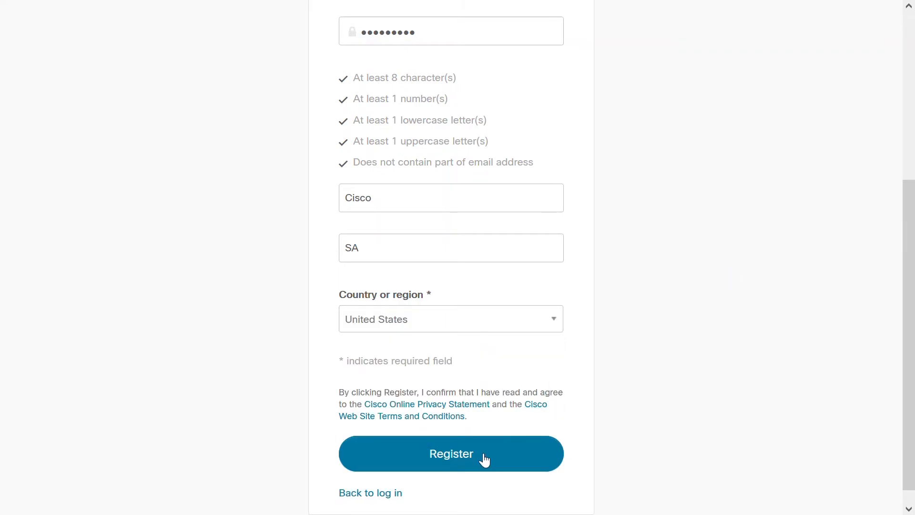
left_click(449, 453)
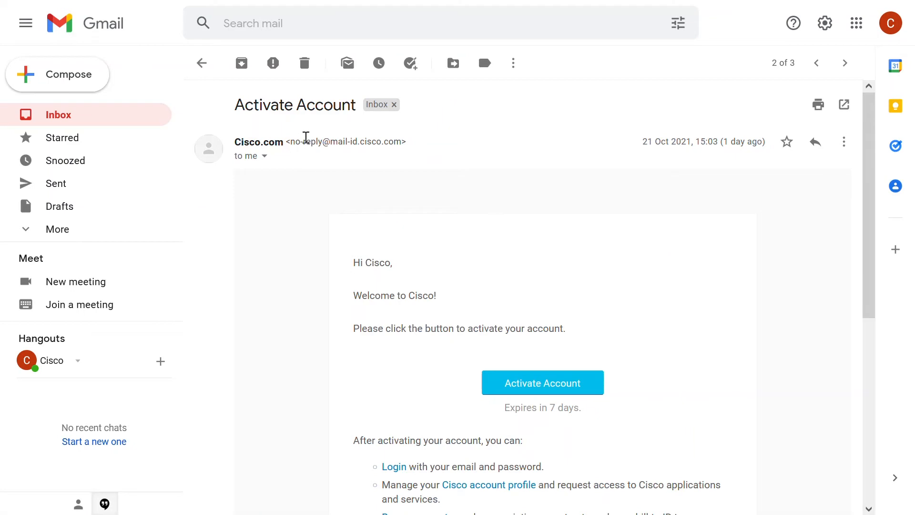
mouse_move(711, 233)
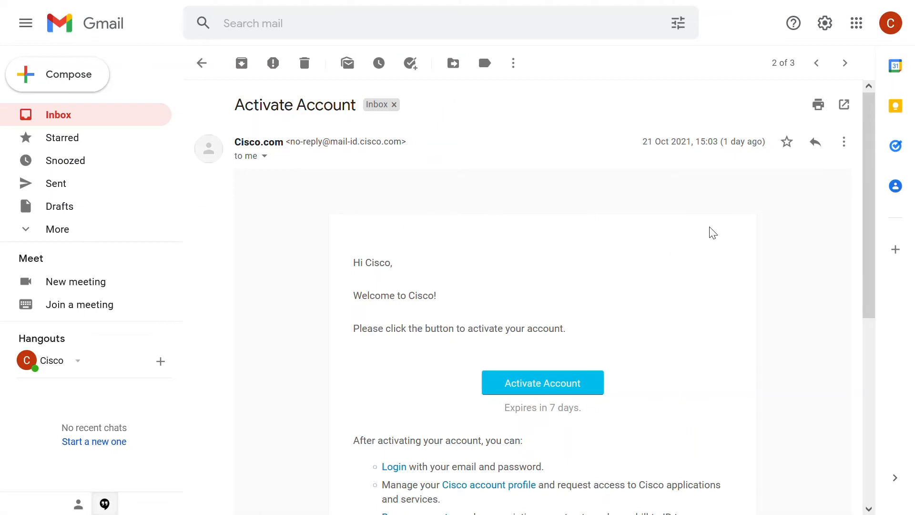
Activate the new Cisco account from the Activate Account email in Gmail
scroll("down", 3)
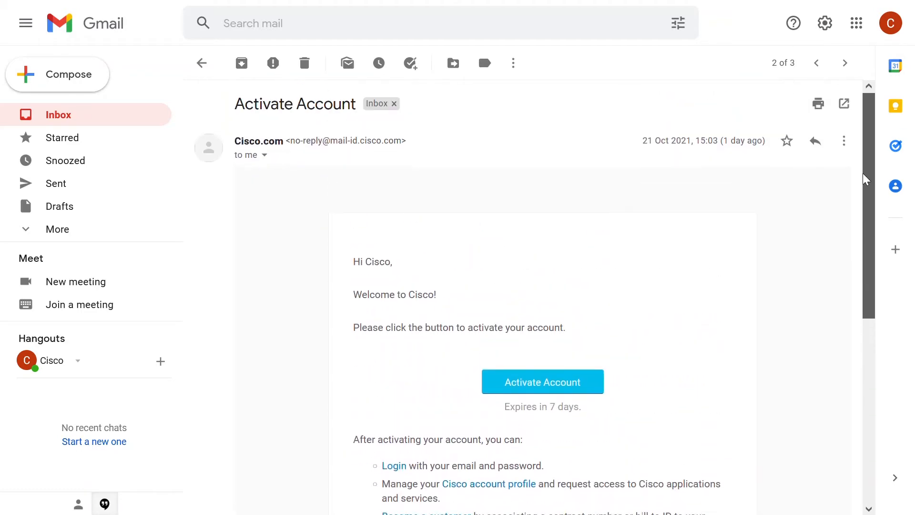
mouse_move(542, 383)
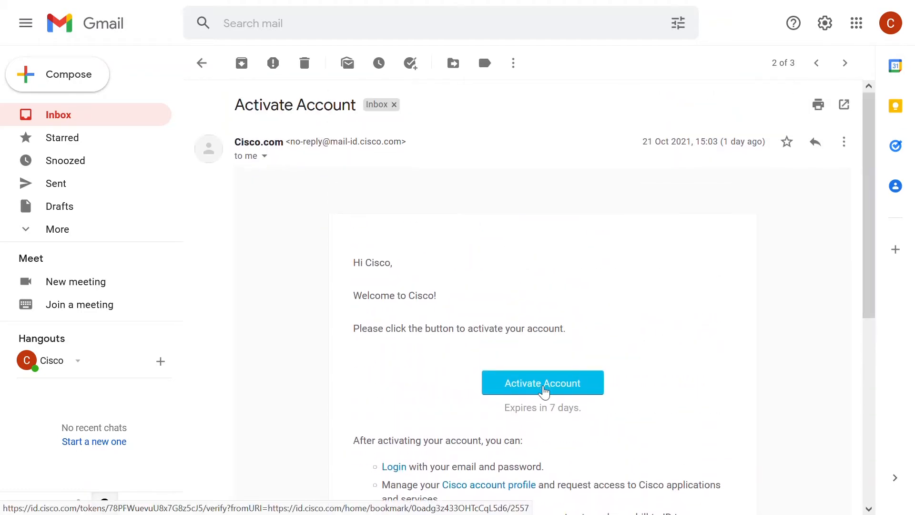
left_click(543, 382)
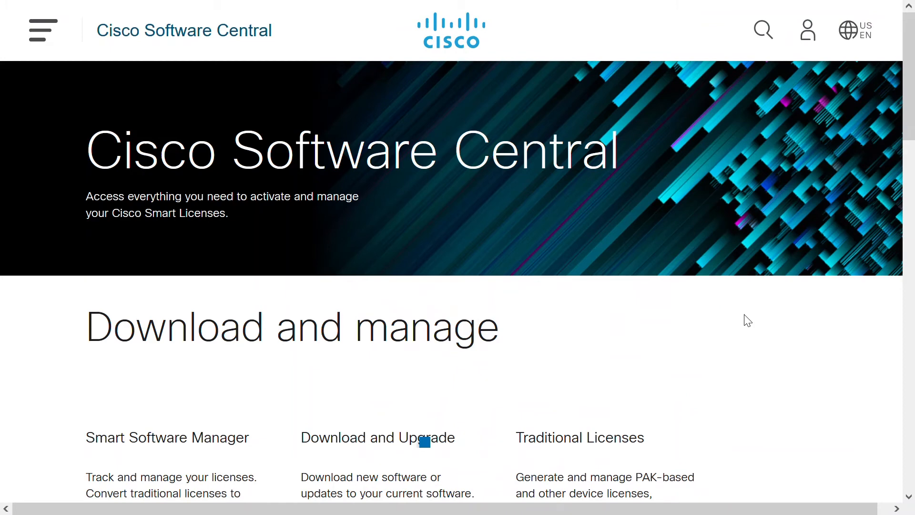
mouse_move(808, 31)
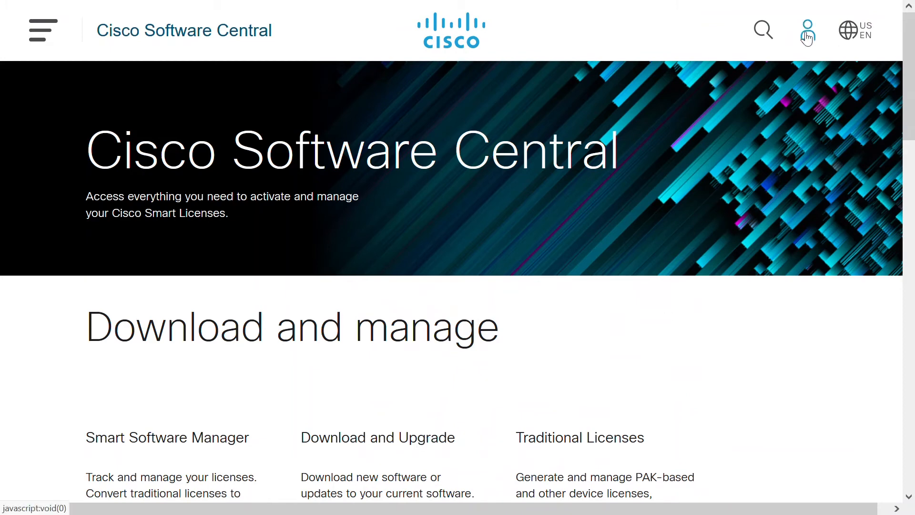
Log in to Cisco Software Central with the prefilled email and new password
left_click(808, 31)
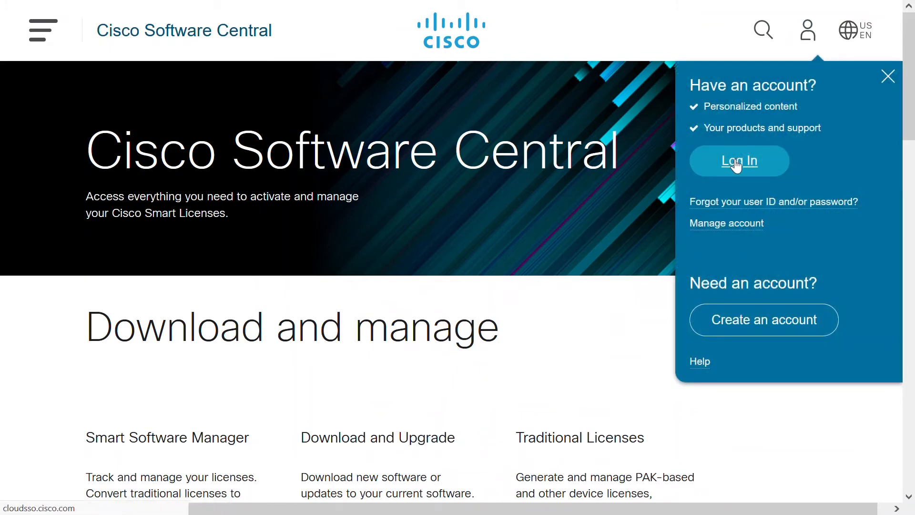
left_click(738, 161)
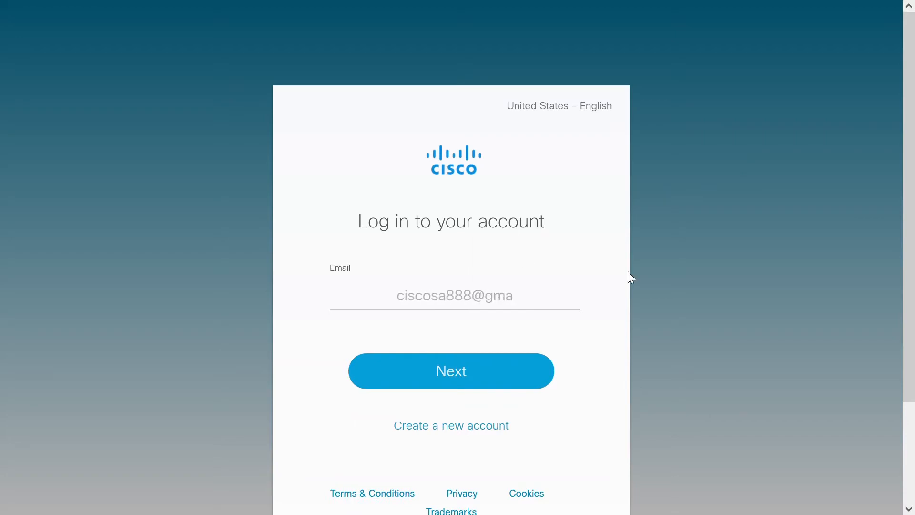
left_click(450, 371)
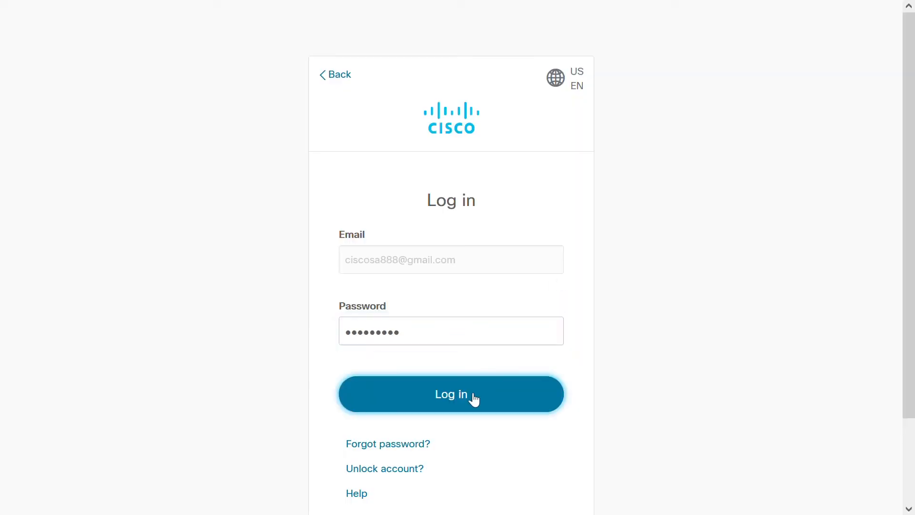
left_click(450, 393)
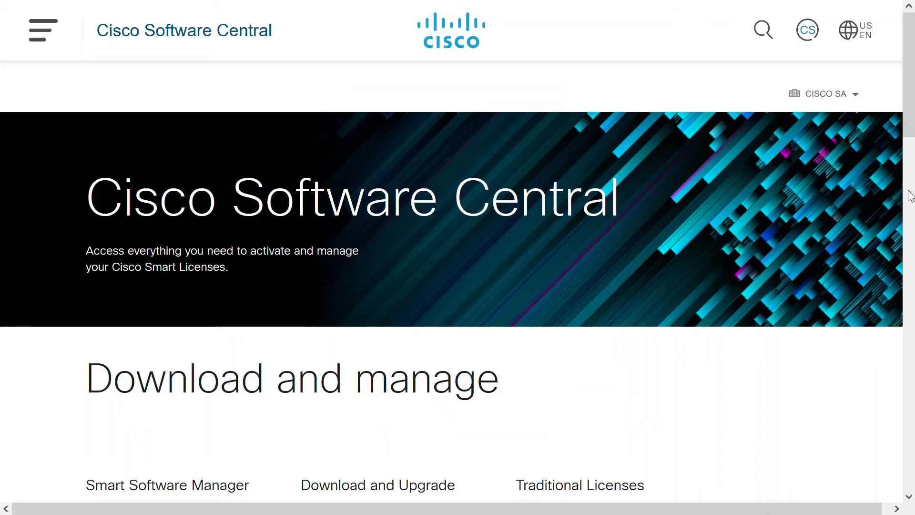
Open the Create a Smart Account form from Smart Licensing's New account section
scroll("down", 3)
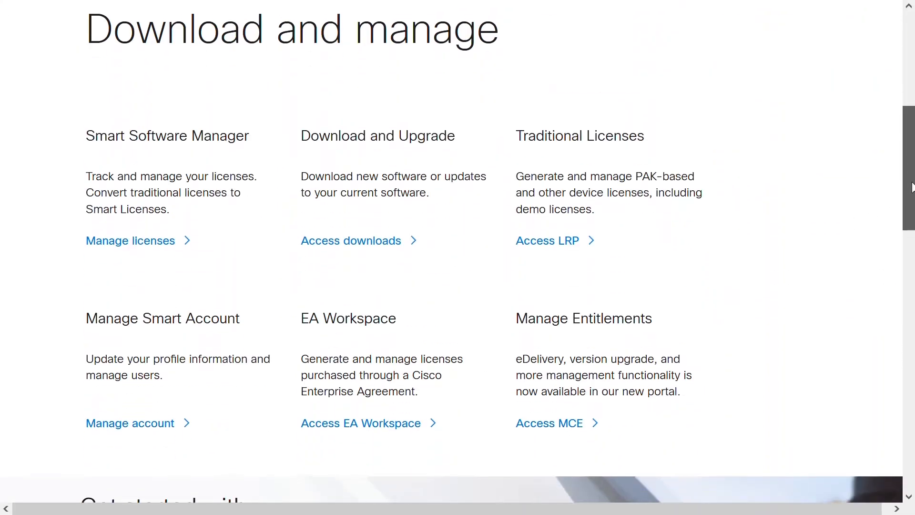
scroll("down", 3)
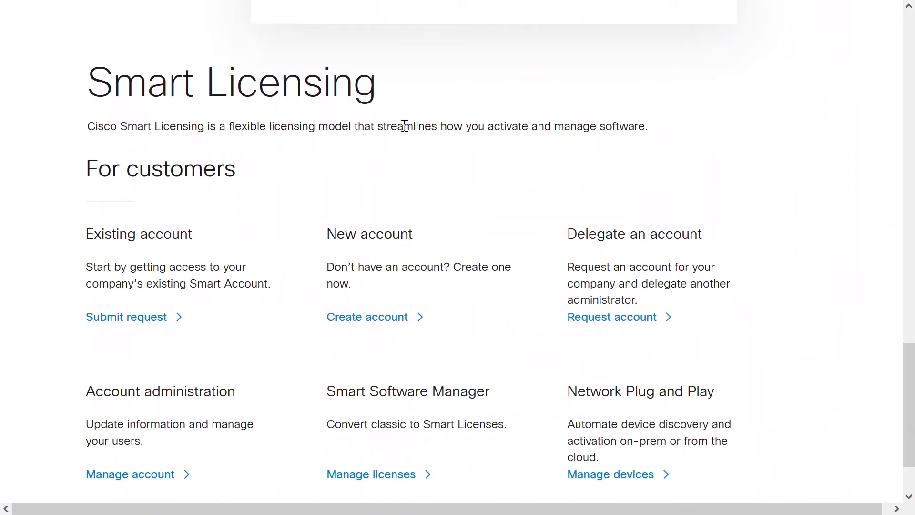
mouse_move(460, 292)
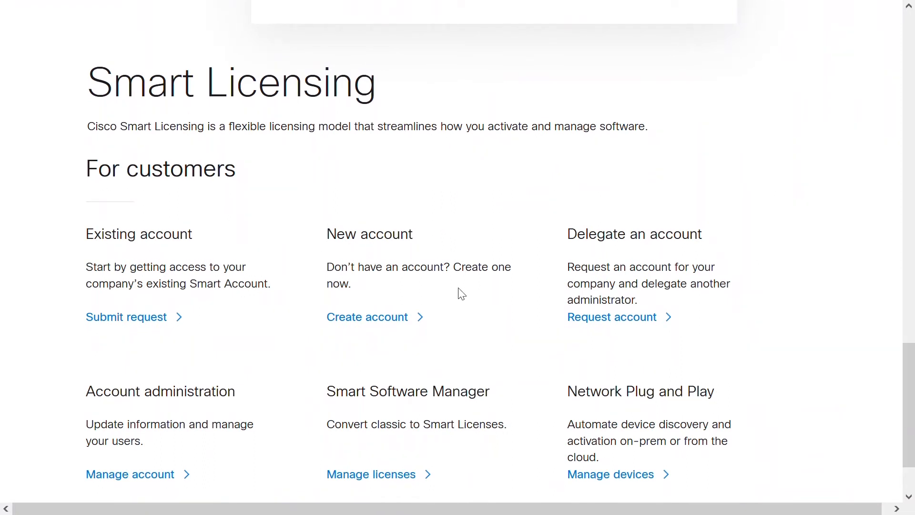
left_click(367, 317)
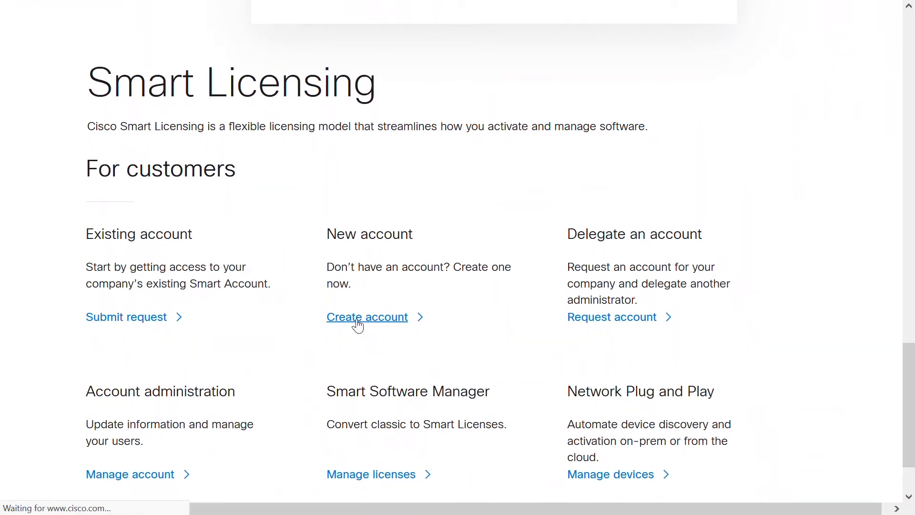
left_click(366, 317)
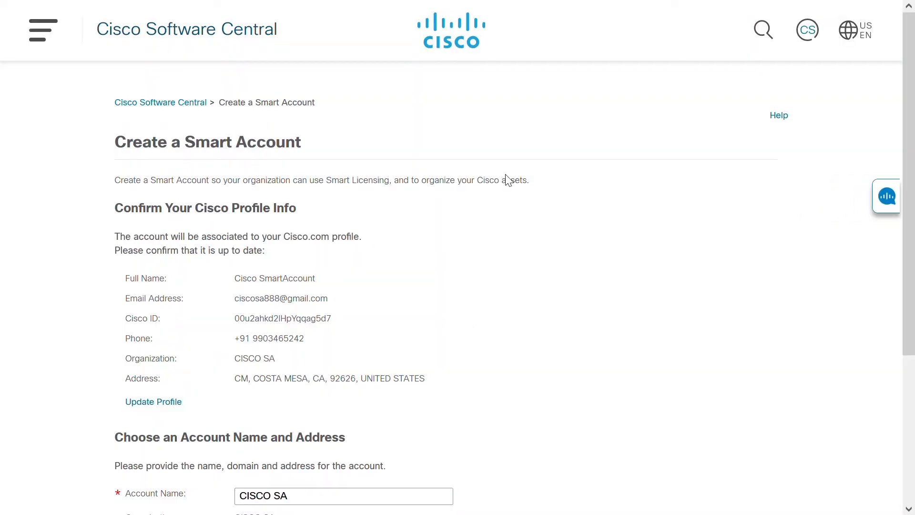
Submit the CISCO SA Smart Account form with the prefilled profile and headquarters details
scroll("down", 3)
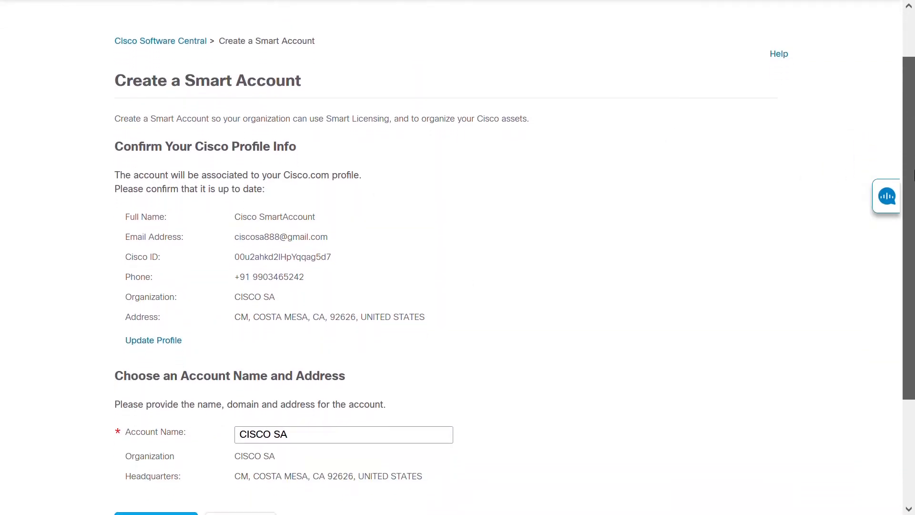
scroll("down", 3)
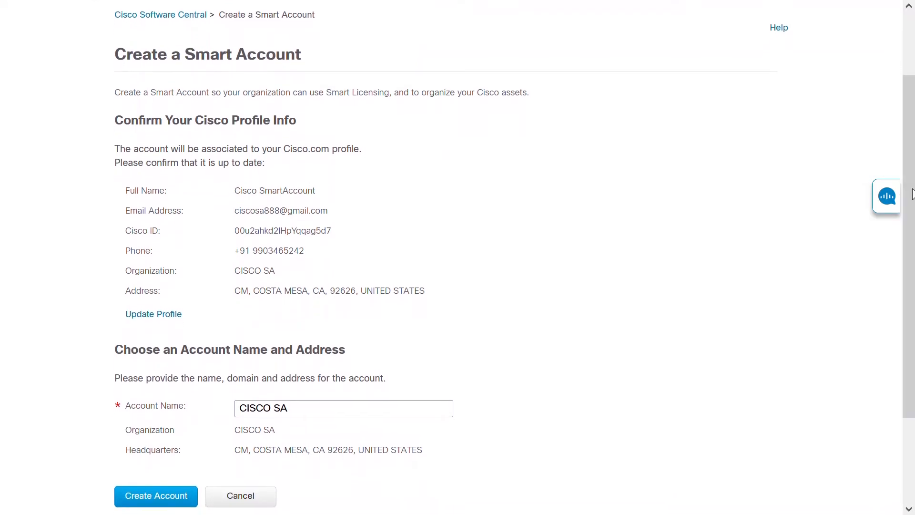
mouse_move(470, 302)
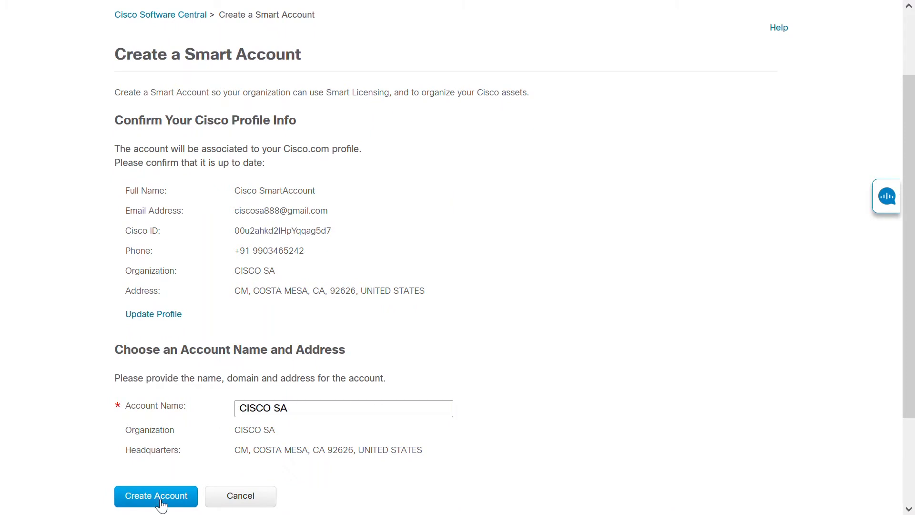
left_click(156, 496)
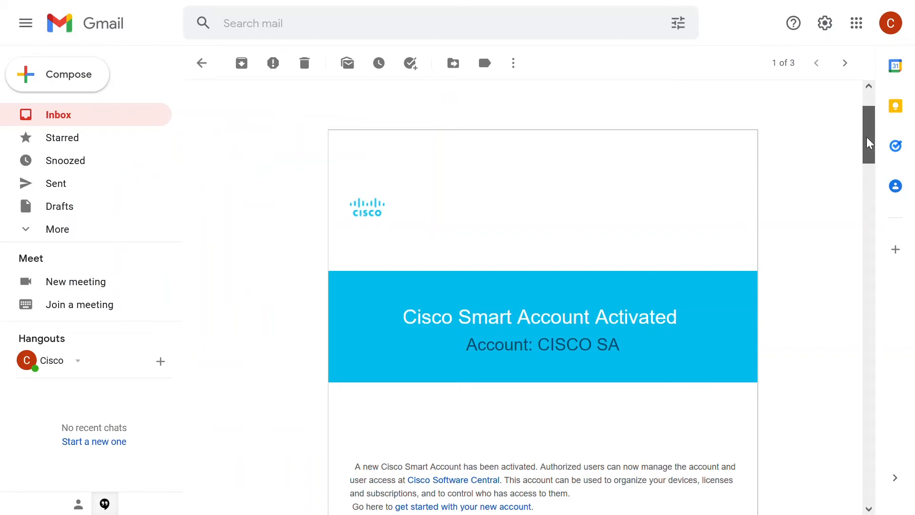
Review the CISCO SA activation email, then open Manage account in Cisco Software Central
scroll("down", 3)
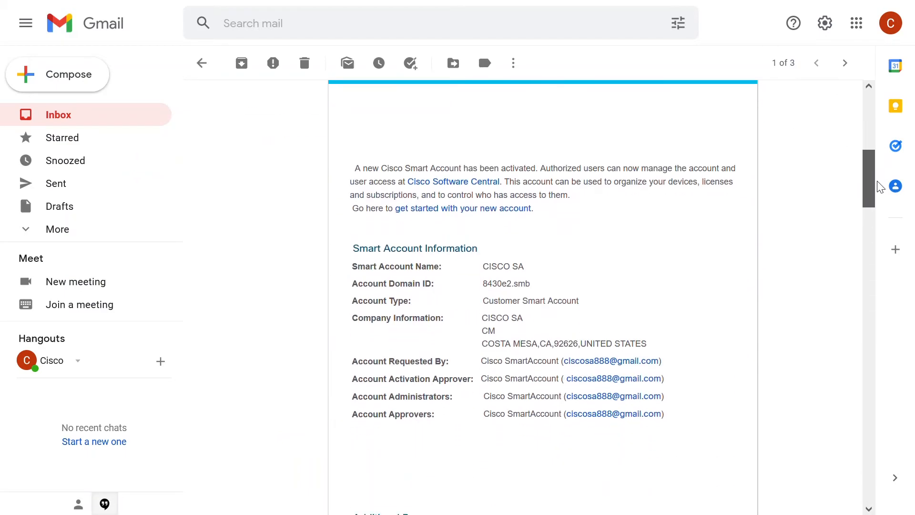
scroll("down", 3)
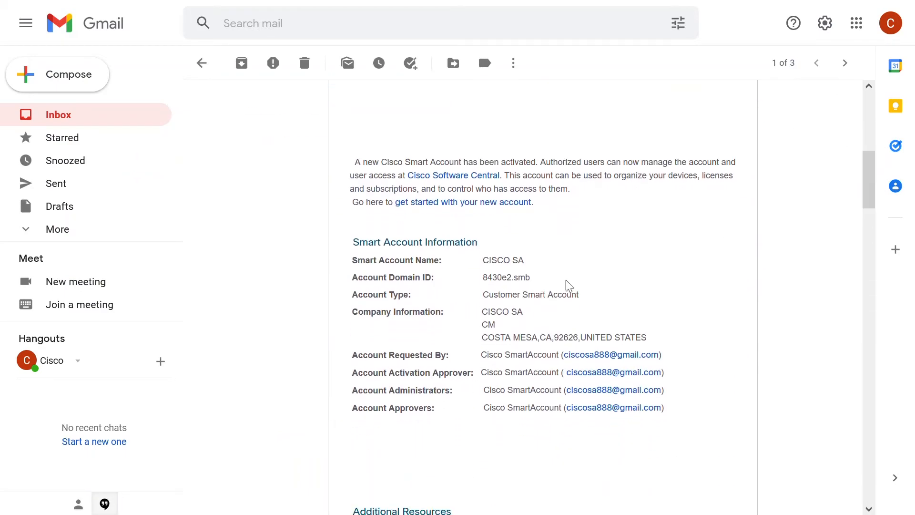
mouse_move(590, 302)
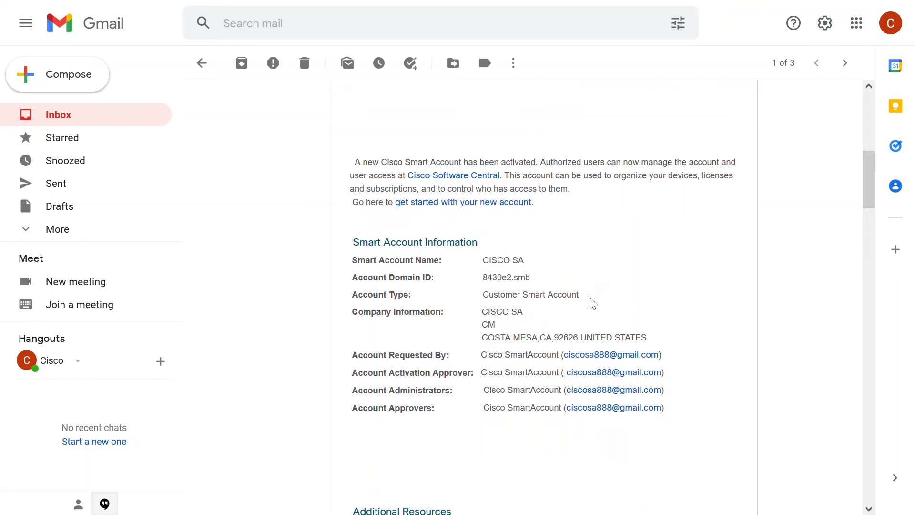
mouse_move(676, 291)
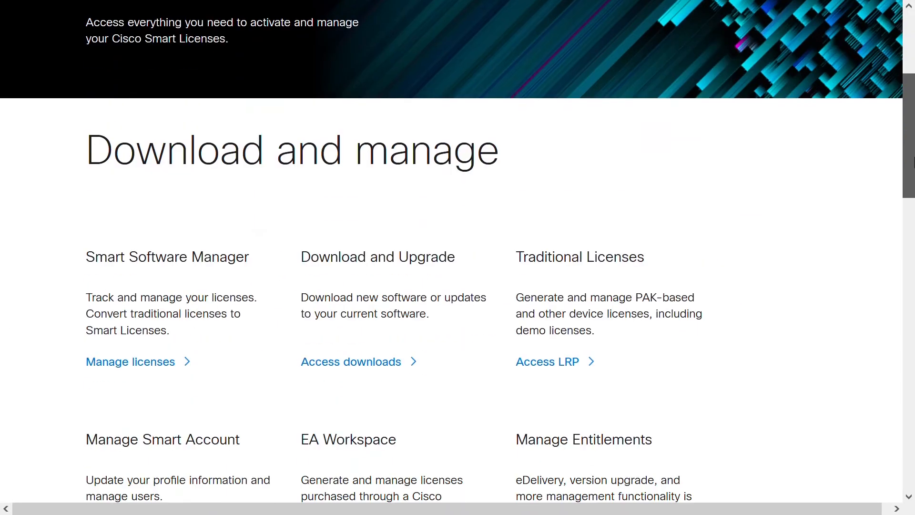
scroll("down", 3)
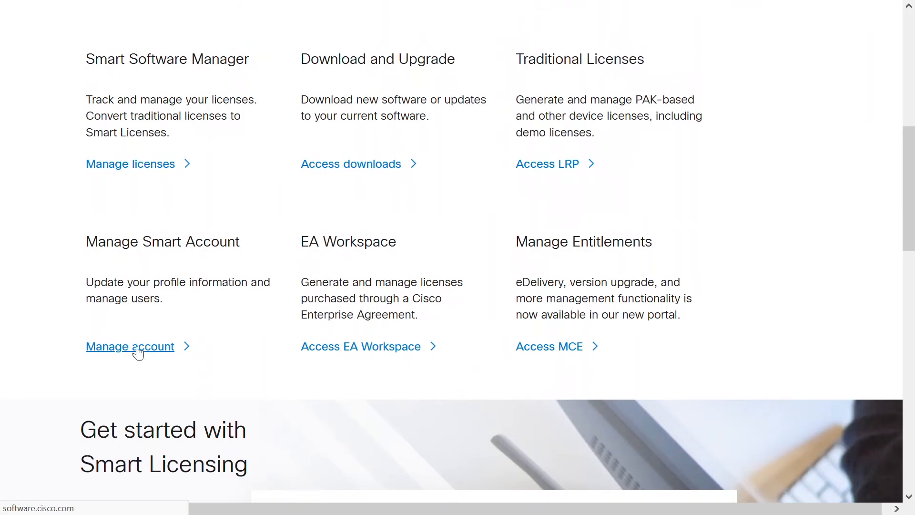
left_click(129, 346)
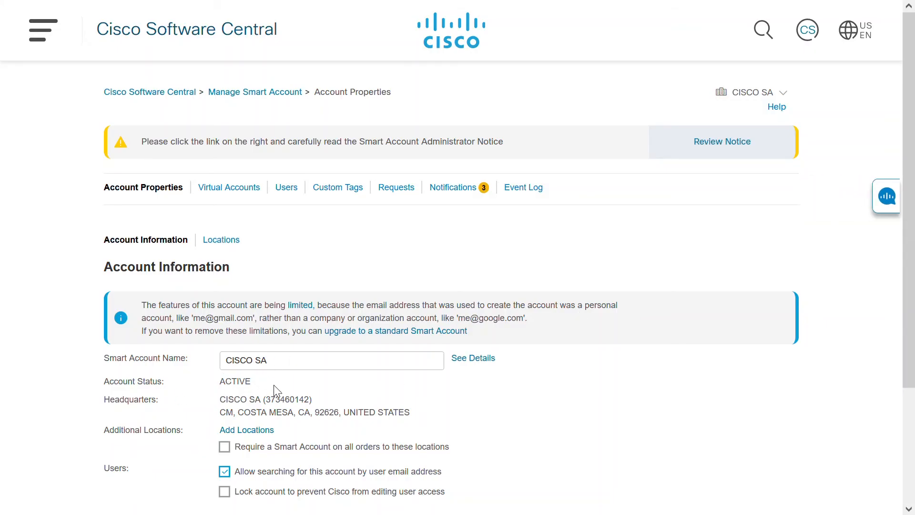
mouse_move(477, 405)
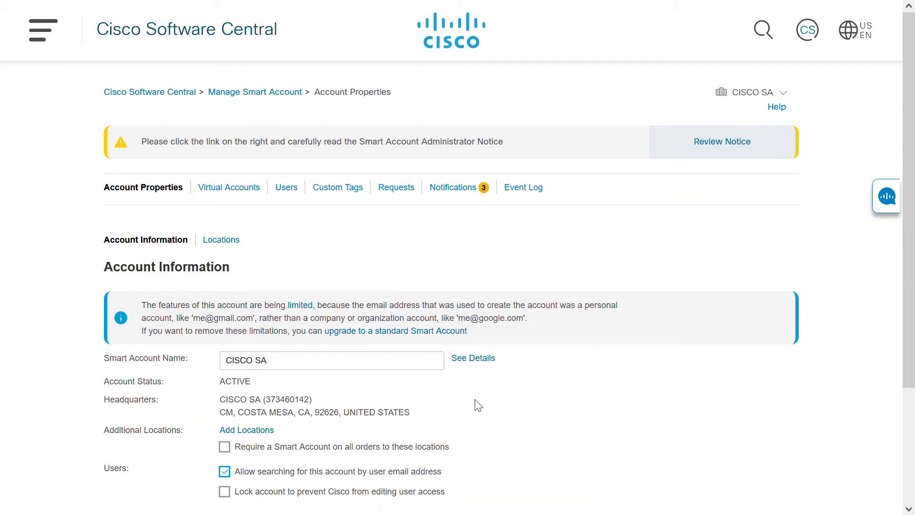
mouse_move(164, 317)
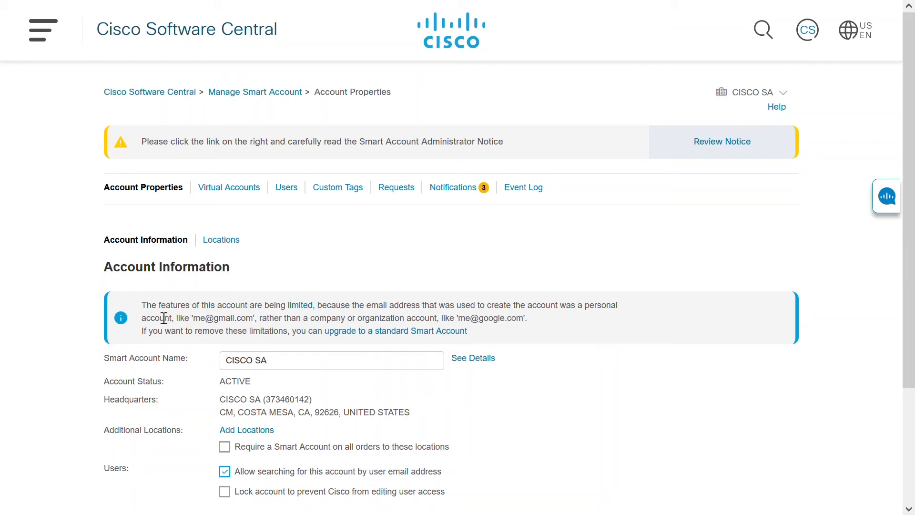
mouse_move(159, 318)
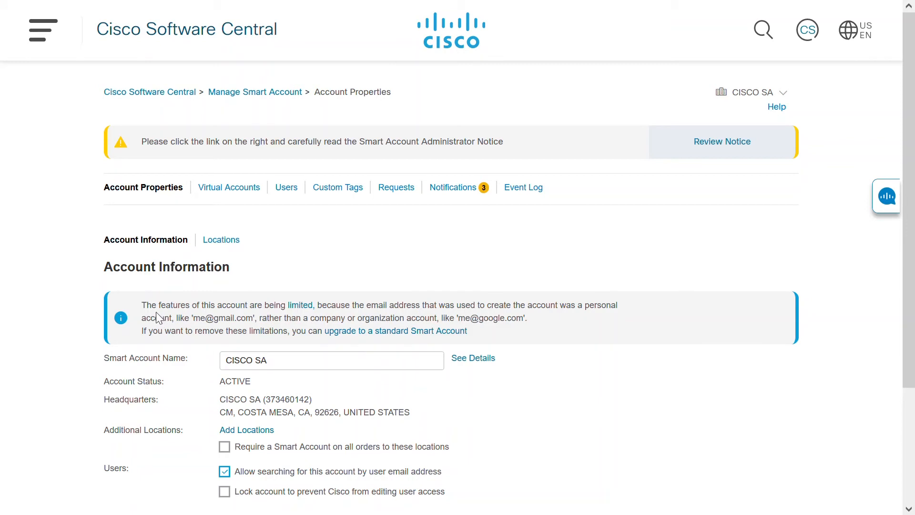
mouse_move(287, 327)
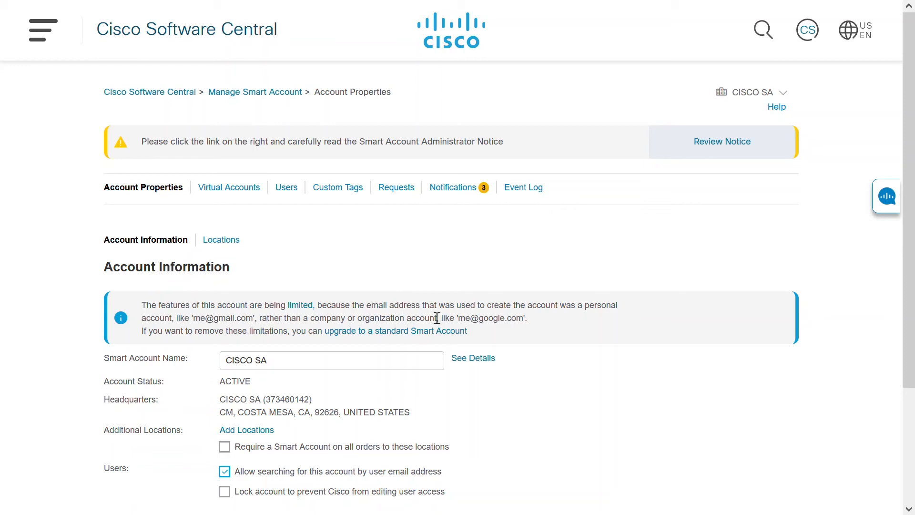
mouse_move(298, 330)
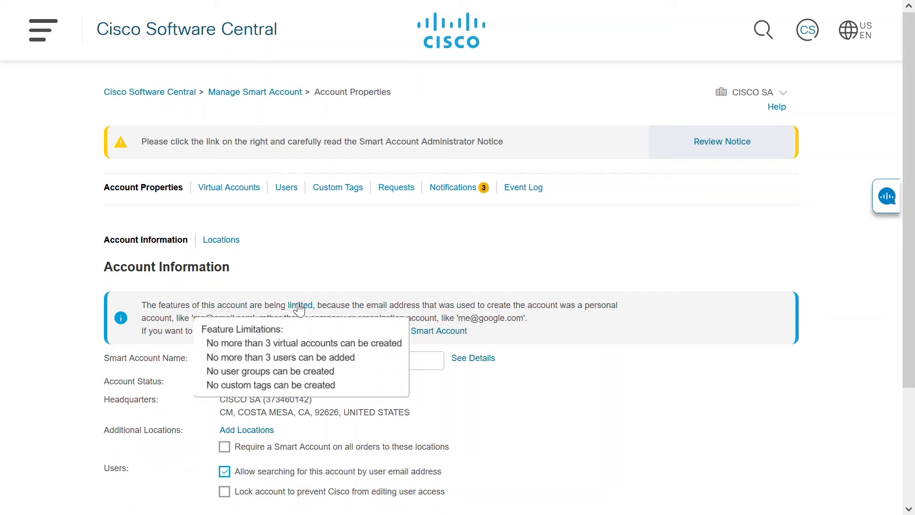
mouse_move(436, 261)
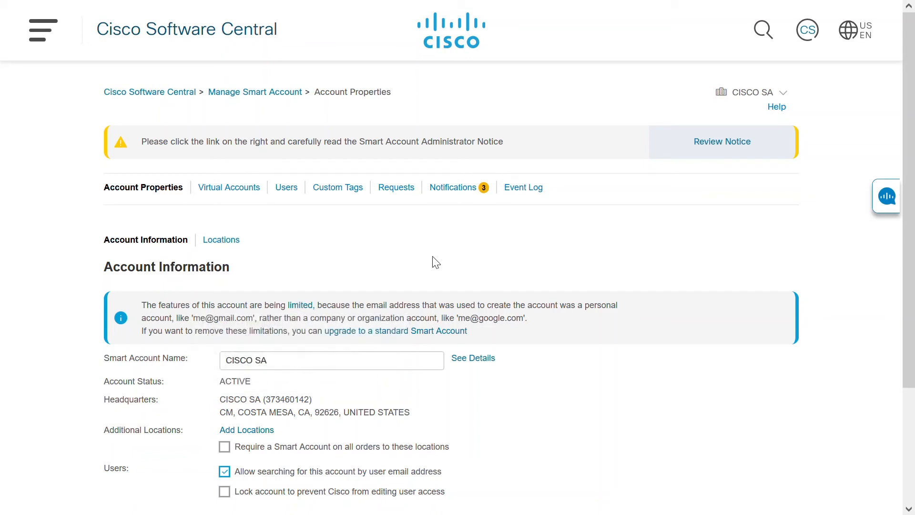
mouse_move(455, 284)
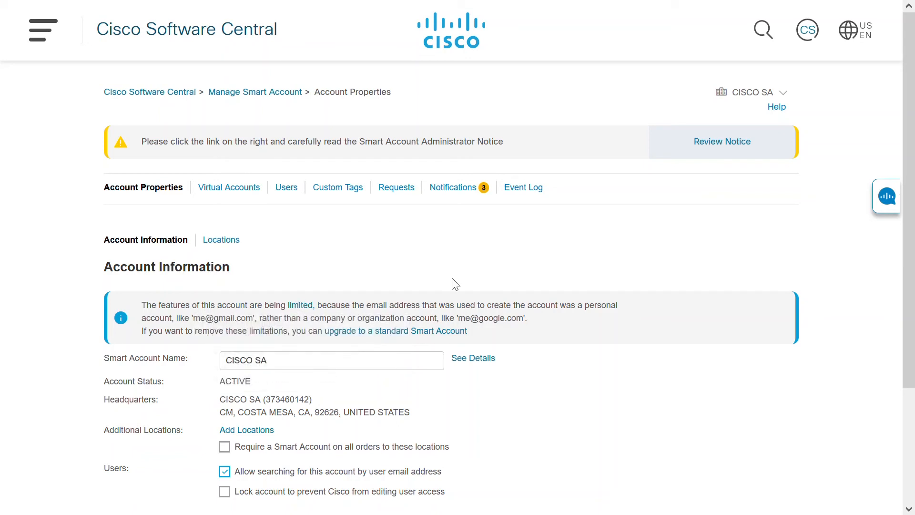
mouse_move(379, 343)
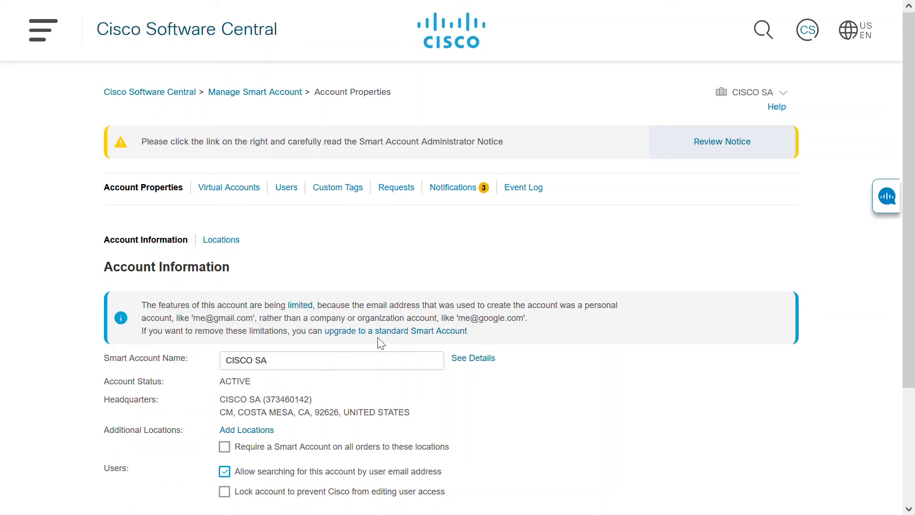
mouse_move(395, 331)
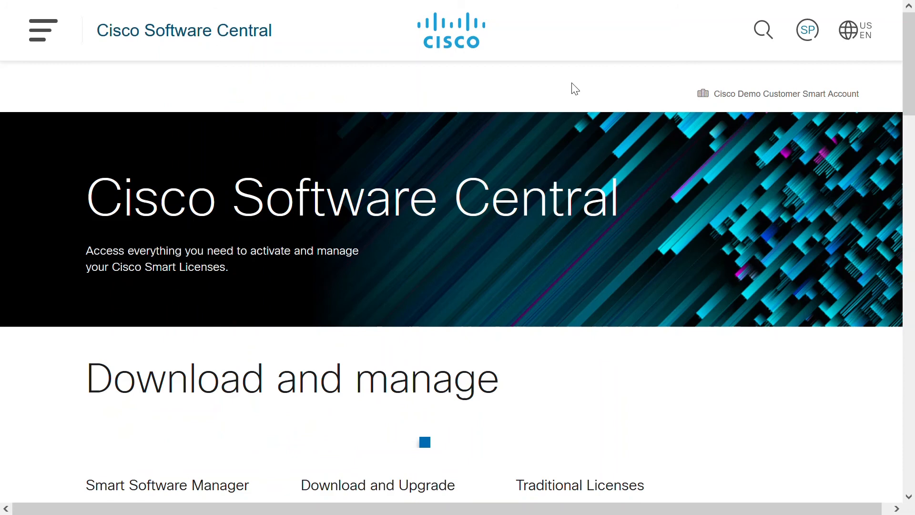
Open Manage account for the Cisco Demo Customer Smart Account to view its properties
left_click(807, 29)
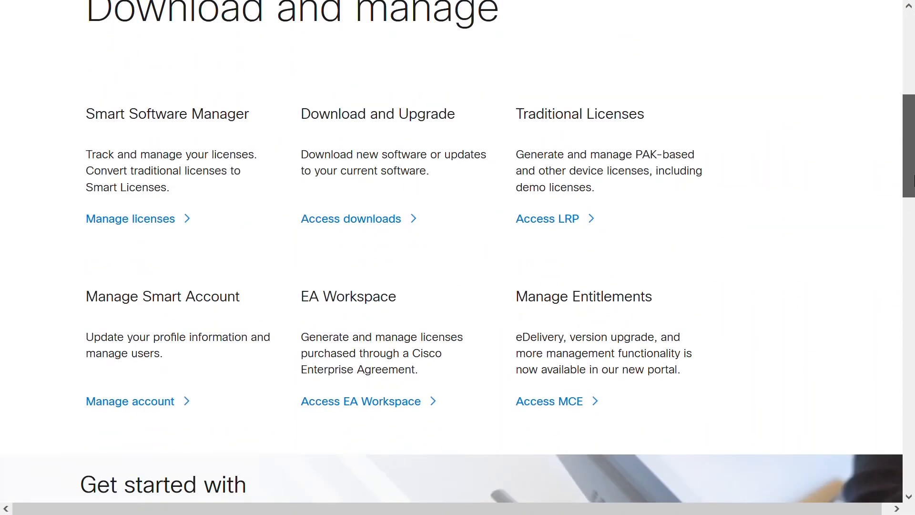
scroll("down", 3)
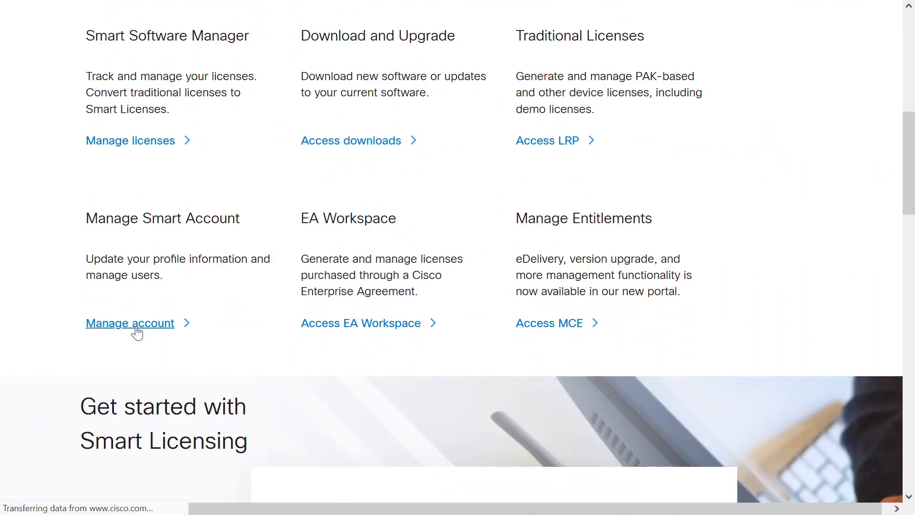
left_click(130, 323)
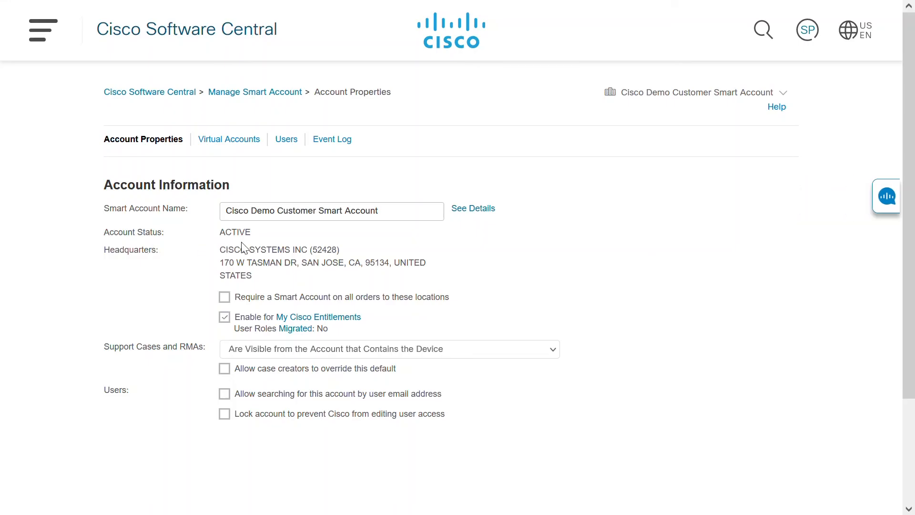
mouse_move(317, 173)
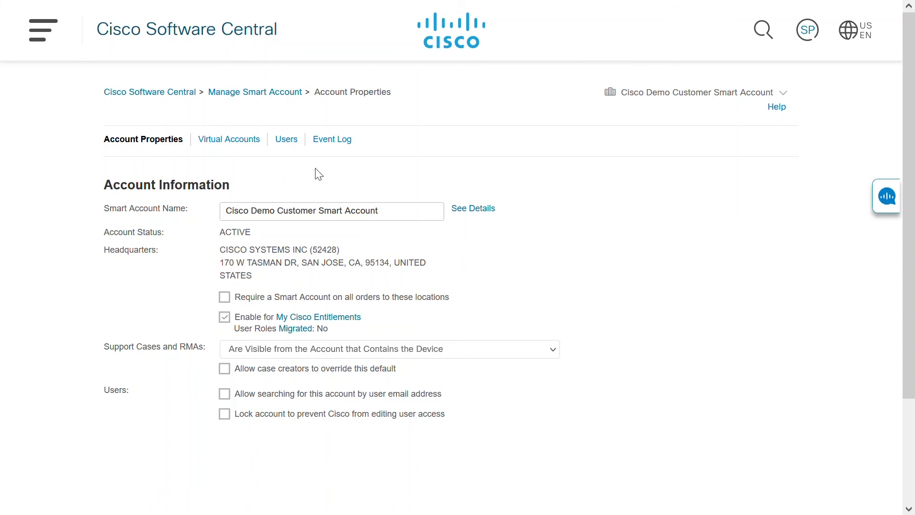
mouse_move(298, 178)
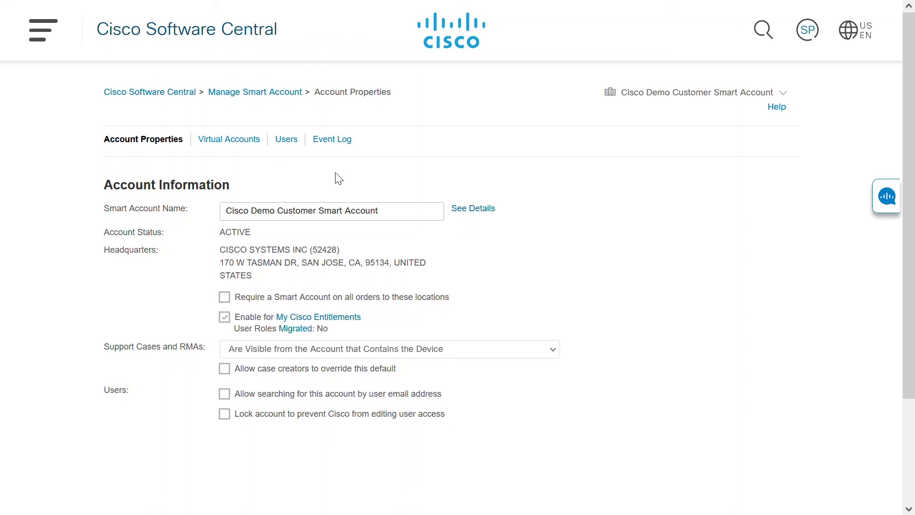
mouse_move(367, 182)
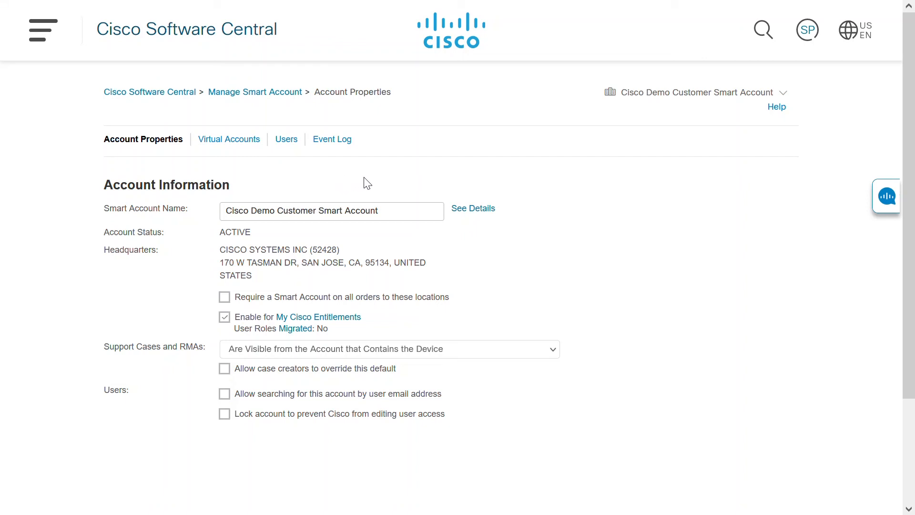